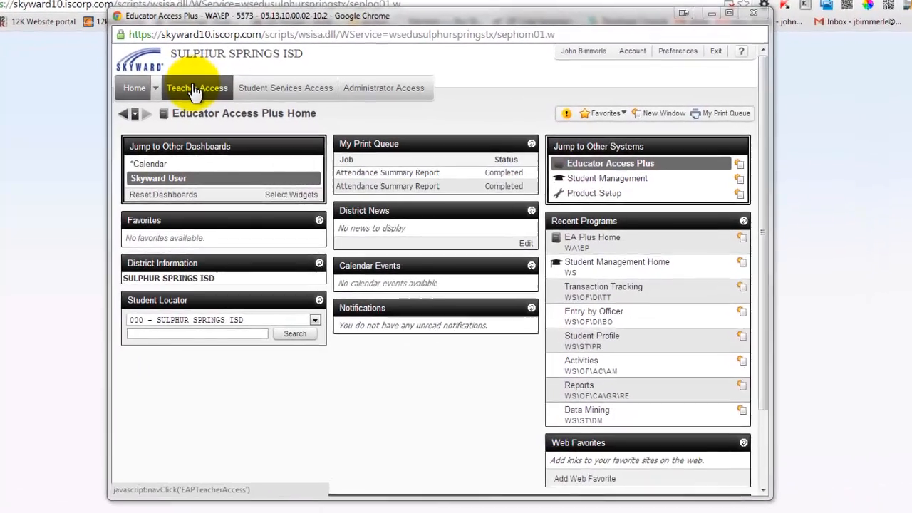
Step: Show the Teacher Access menu listing My Gradebook, My Students and attendance screens
click(197, 88)
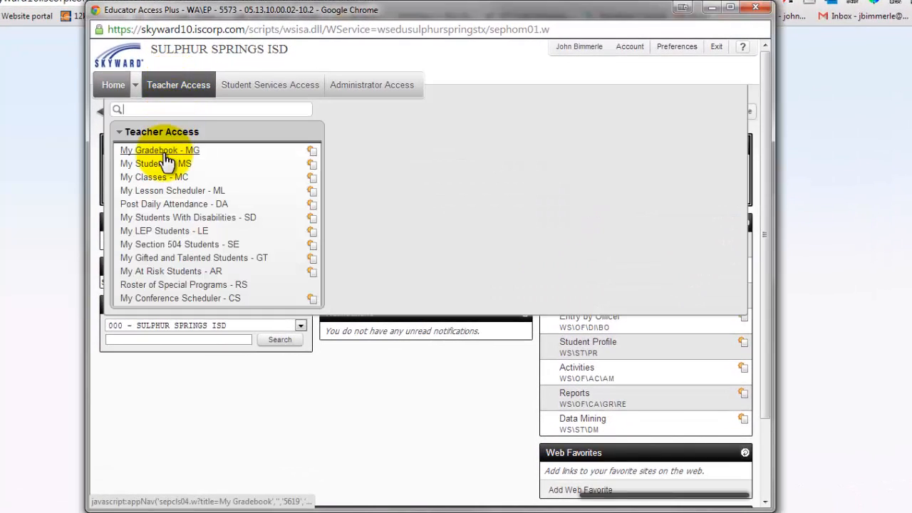
mouse_move(157, 208)
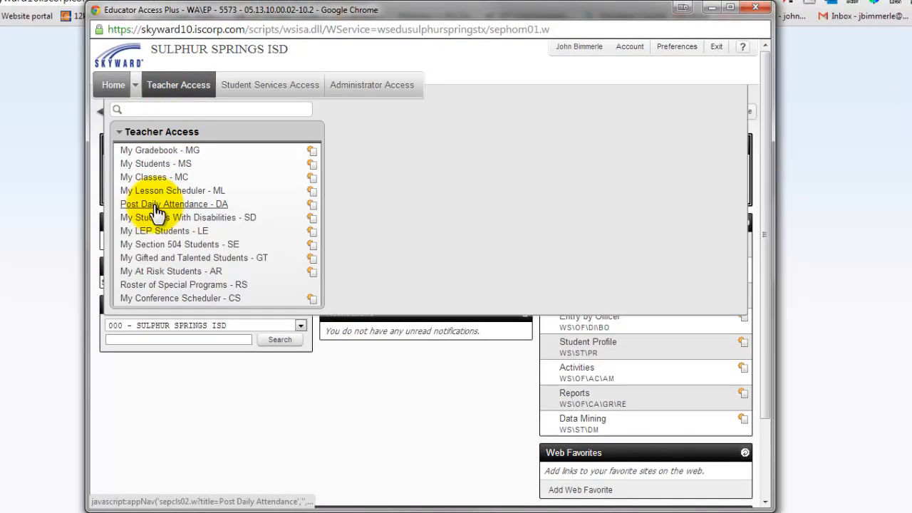
Step: Go to Post Daily Attendance and choose the By Name option for the OFFICE AIDE class
click(174, 204)
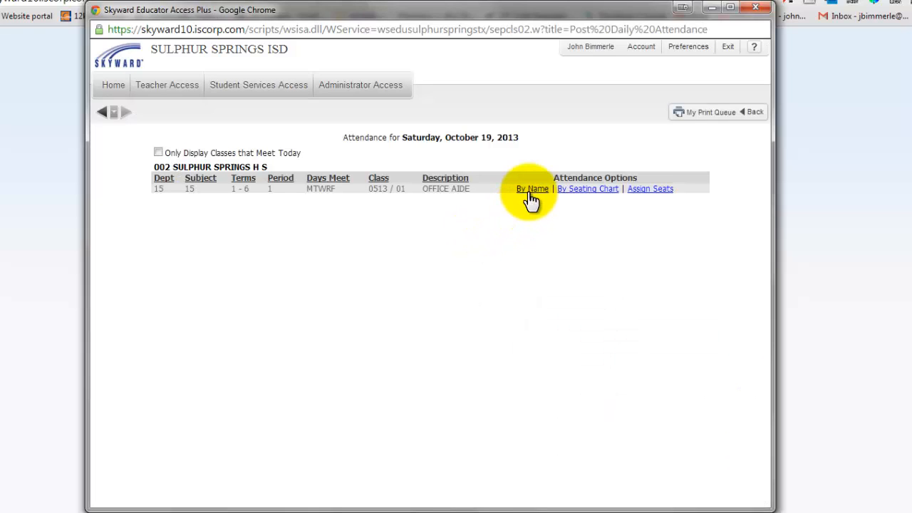
mouse_move(533, 188)
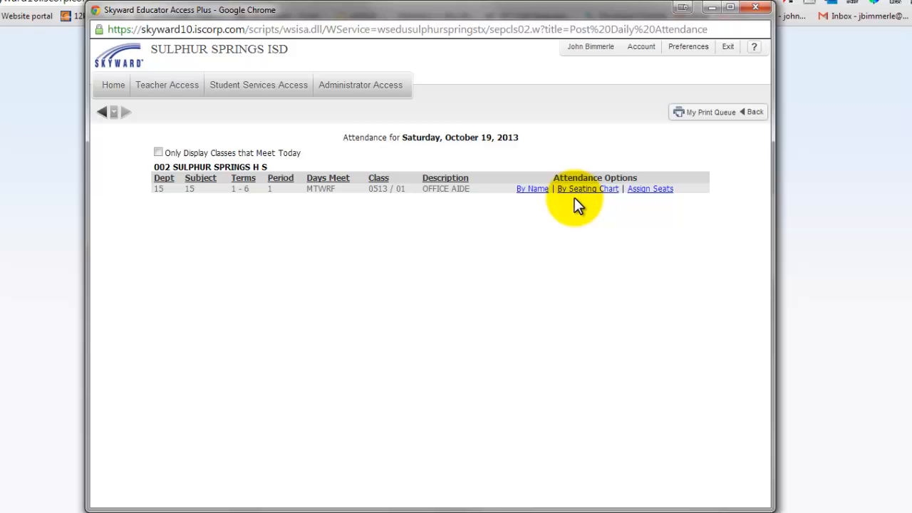
click(531, 188)
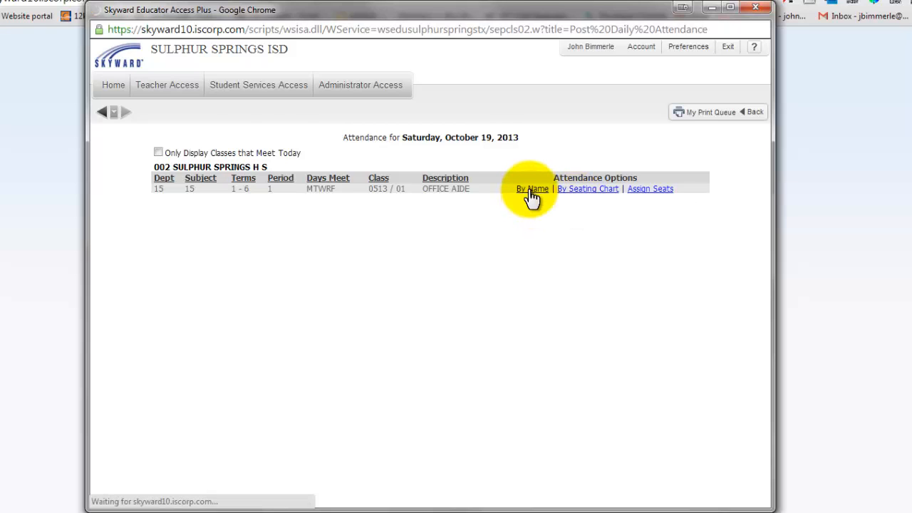
Step: View the OFFICE AIDE by-name attendance sheet, blocked for a non-school day, then go Back
click(531, 188)
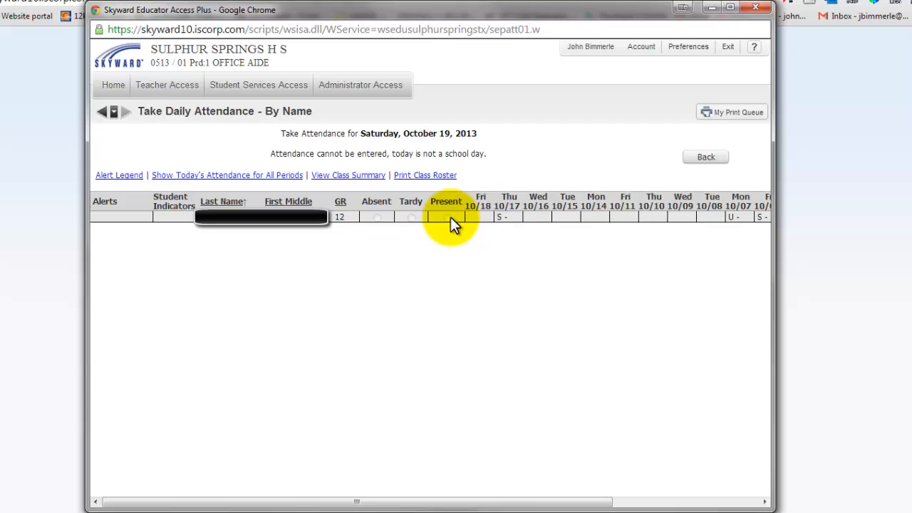
mouse_move(441, 331)
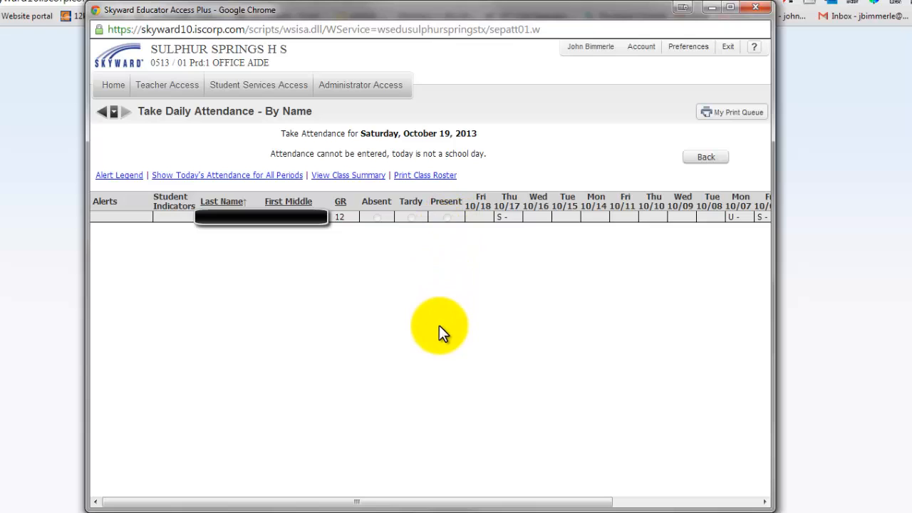
mouse_move(448, 248)
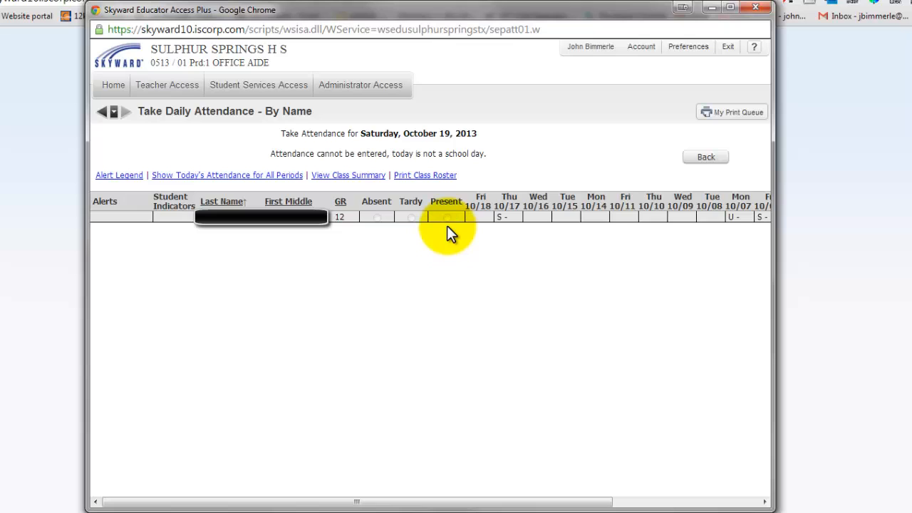
mouse_move(390, 245)
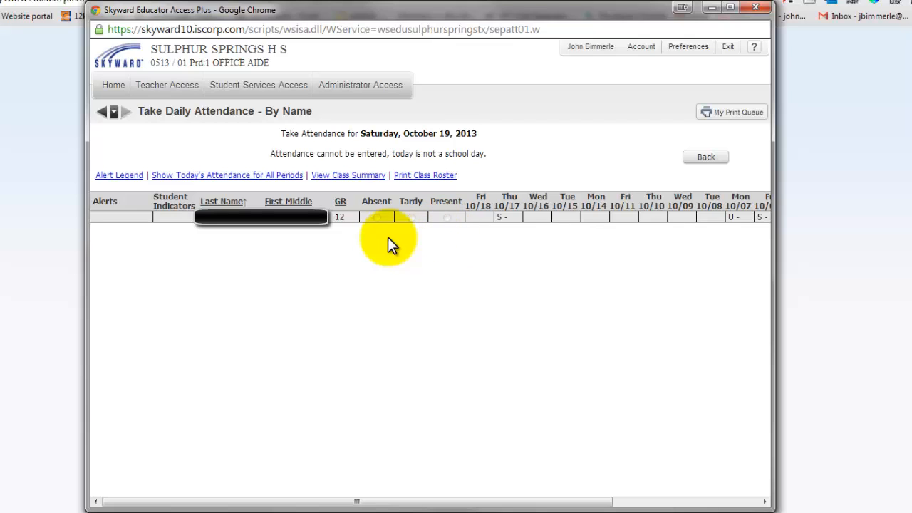
mouse_move(378, 228)
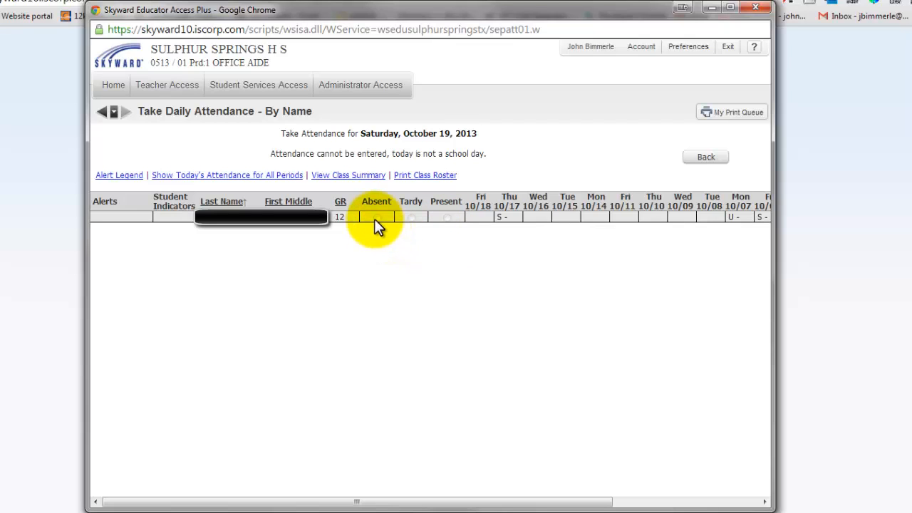
mouse_move(405, 235)
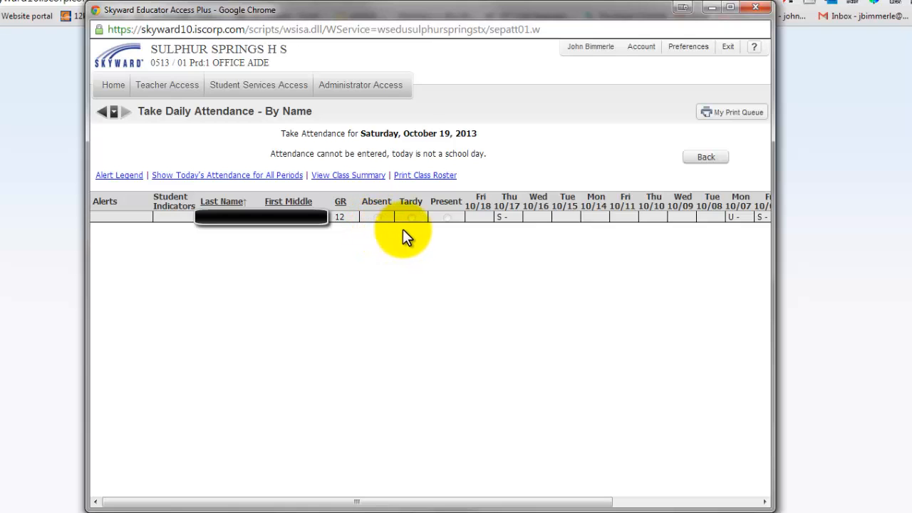
mouse_move(416, 234)
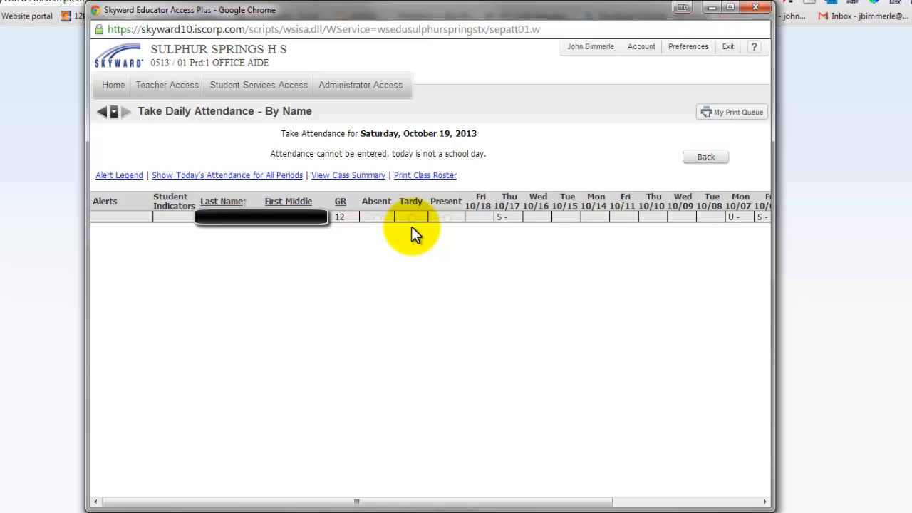
mouse_move(670, 157)
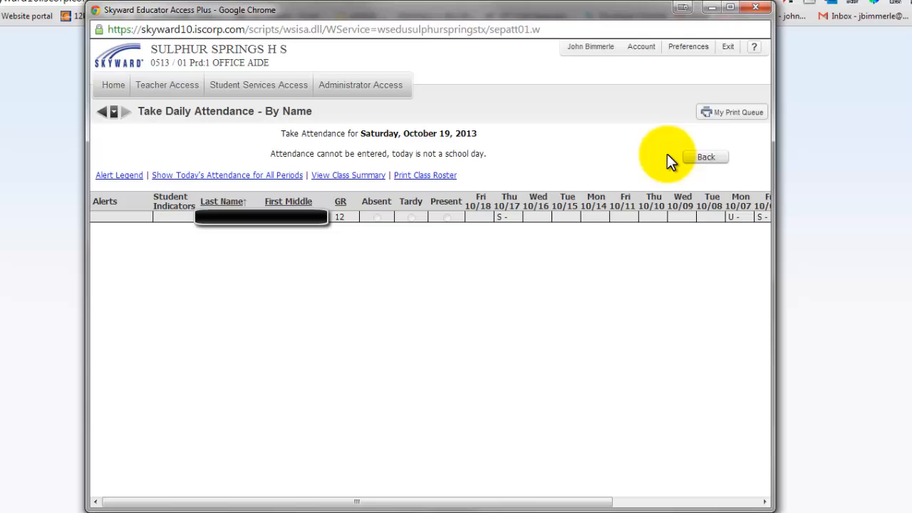
mouse_move(657, 166)
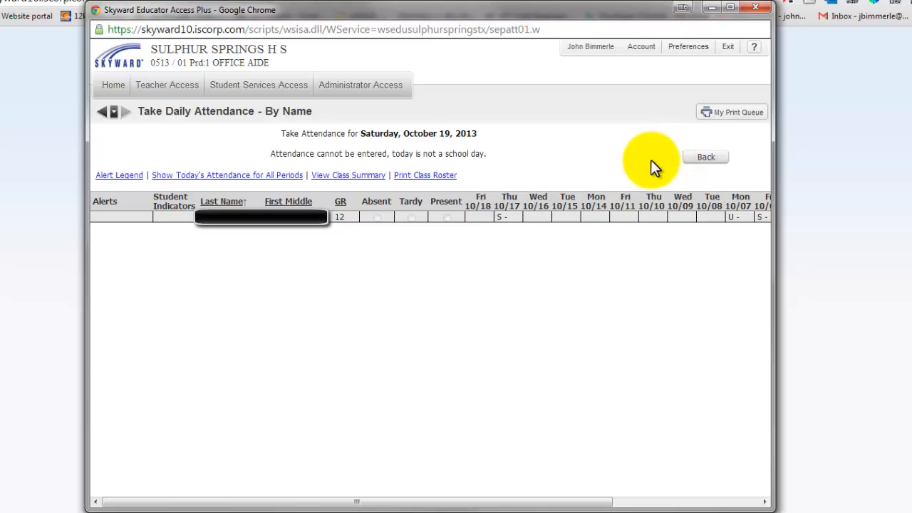
click(705, 157)
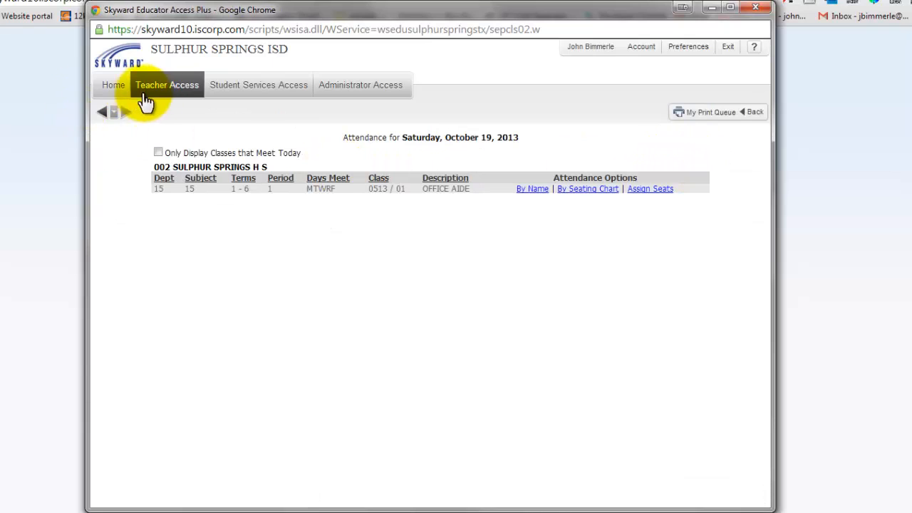
Step: Switch to My Gradebook, listing the OFFICE AIDE class
click(167, 86)
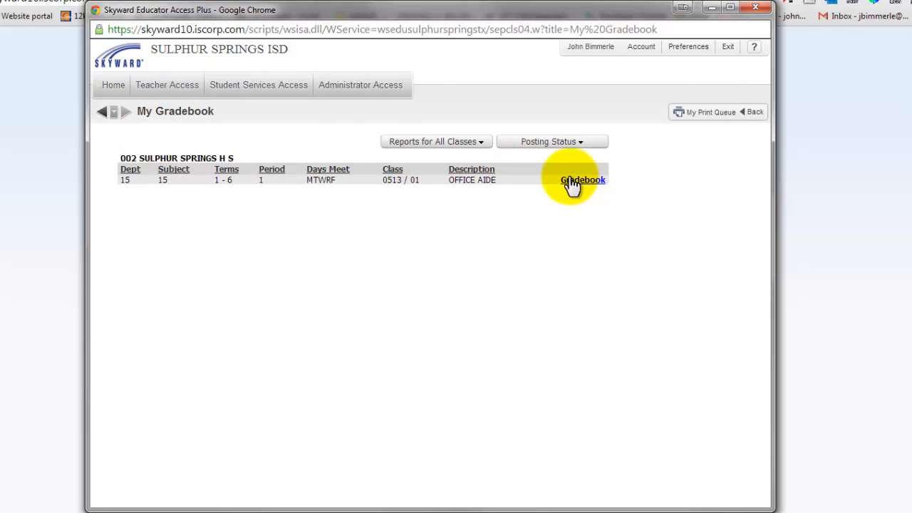
mouse_move(583, 180)
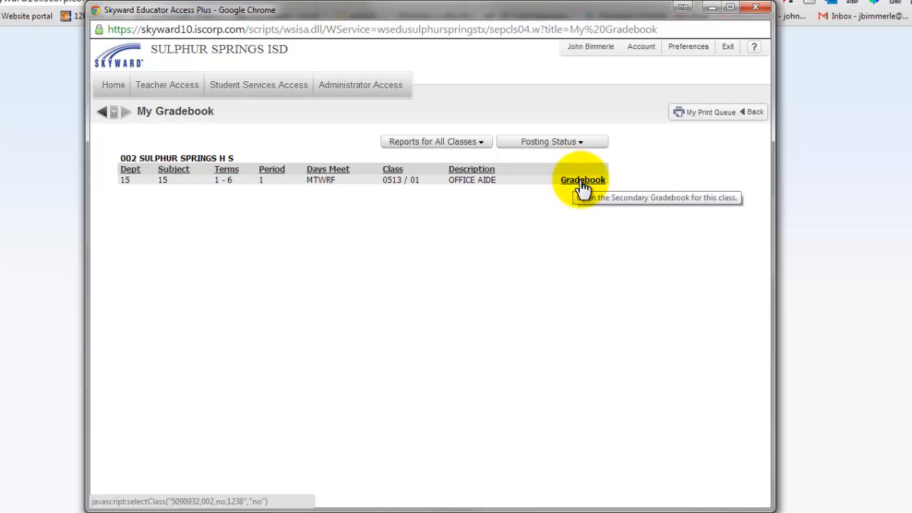
Step: From the OFFICE AIDE gradebook's Attendance menu, reach Take Daily Attendance by Name
click(583, 180)
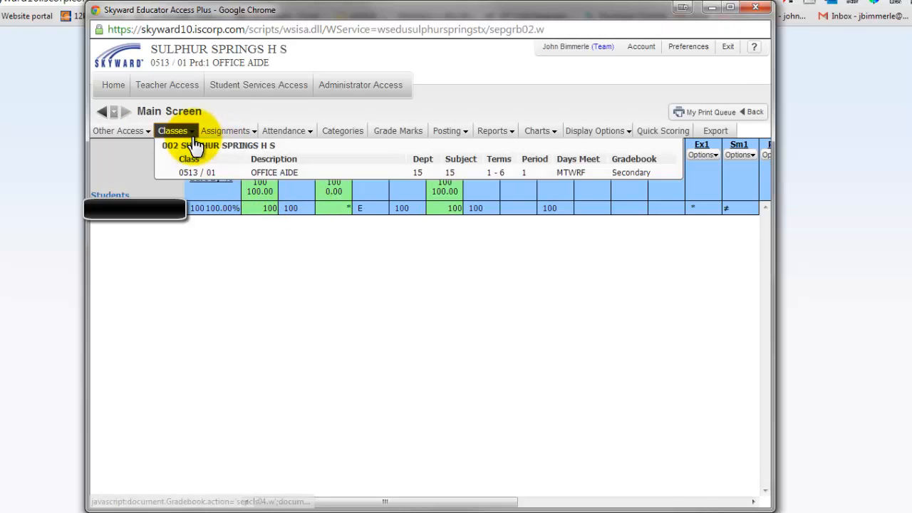
click(285, 132)
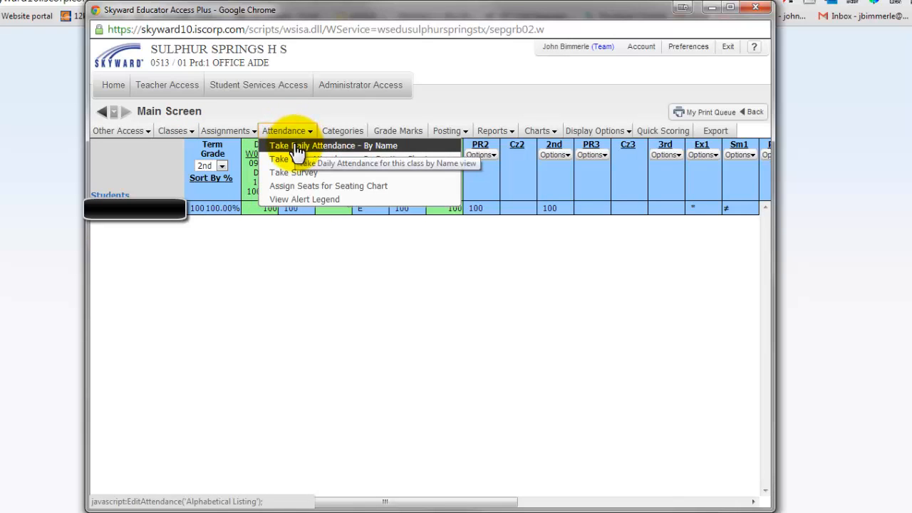
click(334, 145)
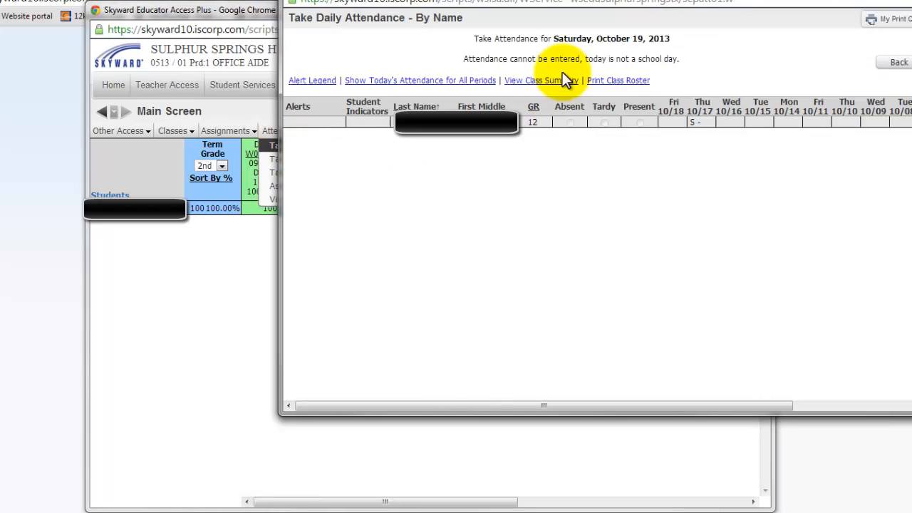